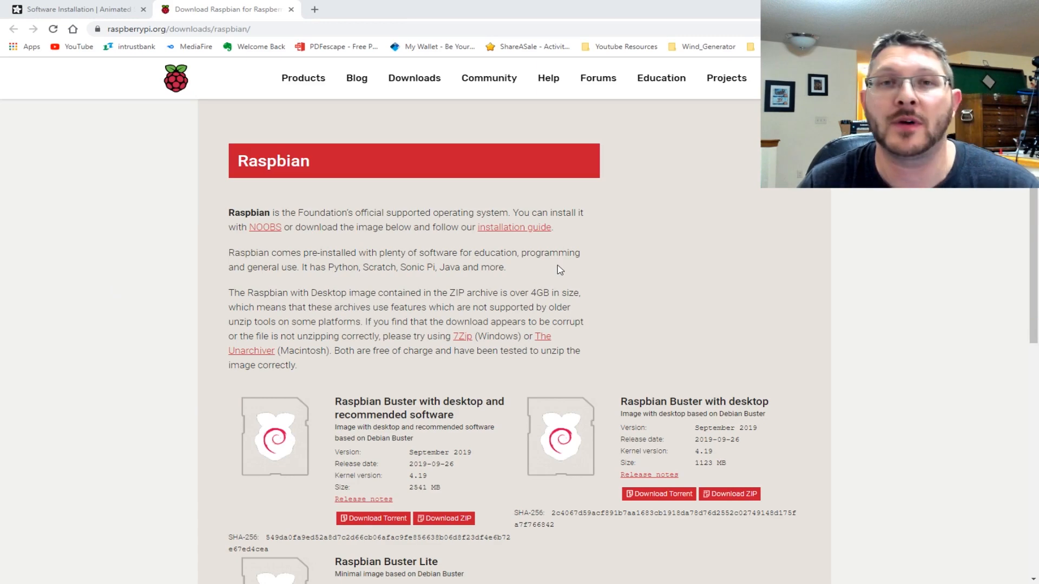
Write the Raspbian Buster Lite image to card drive F: and confirm the overwrite
scroll(down, 3)
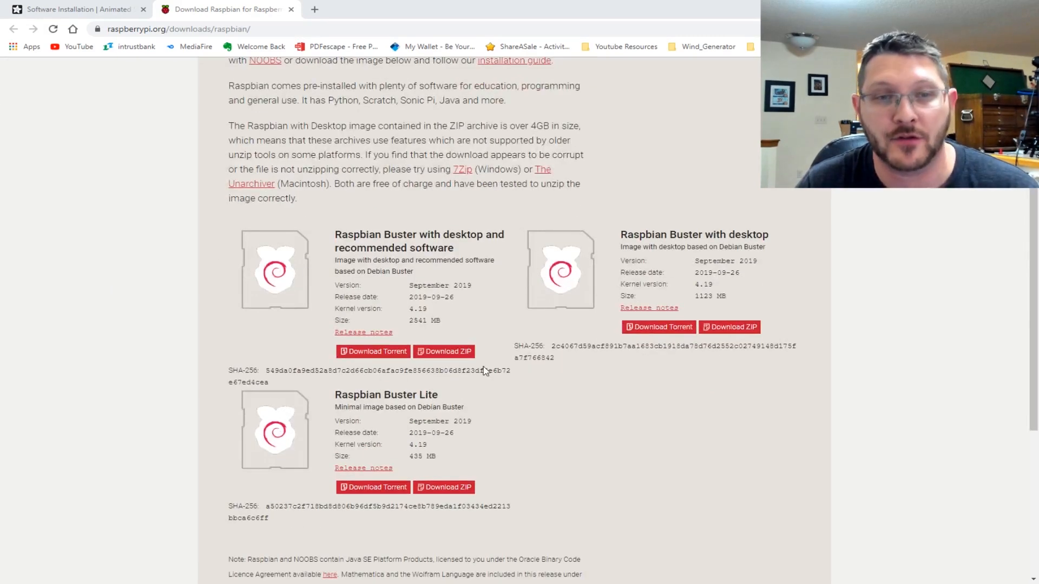
mouse_move(172, 292)
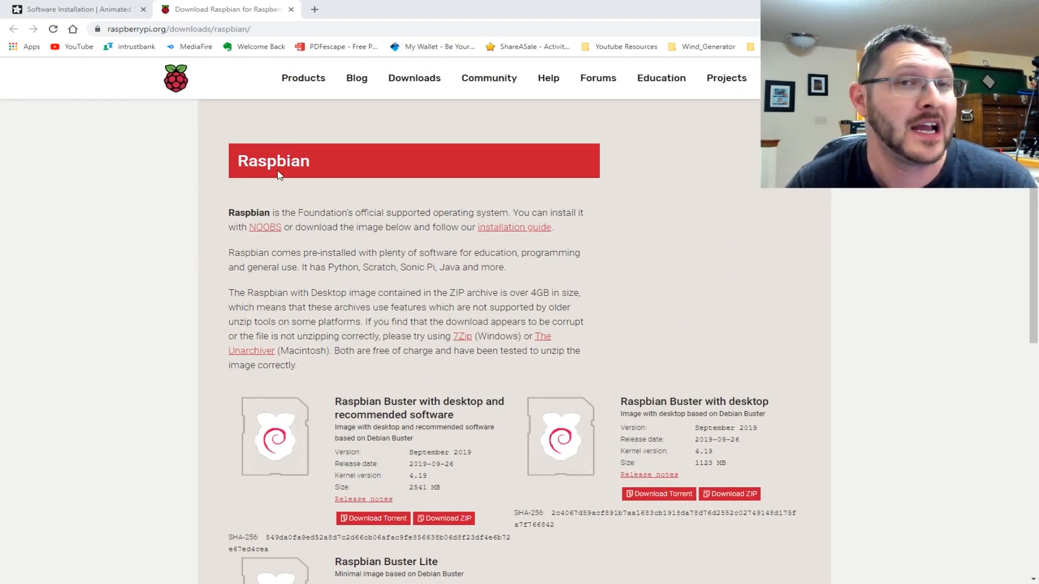
scroll(down, 3)
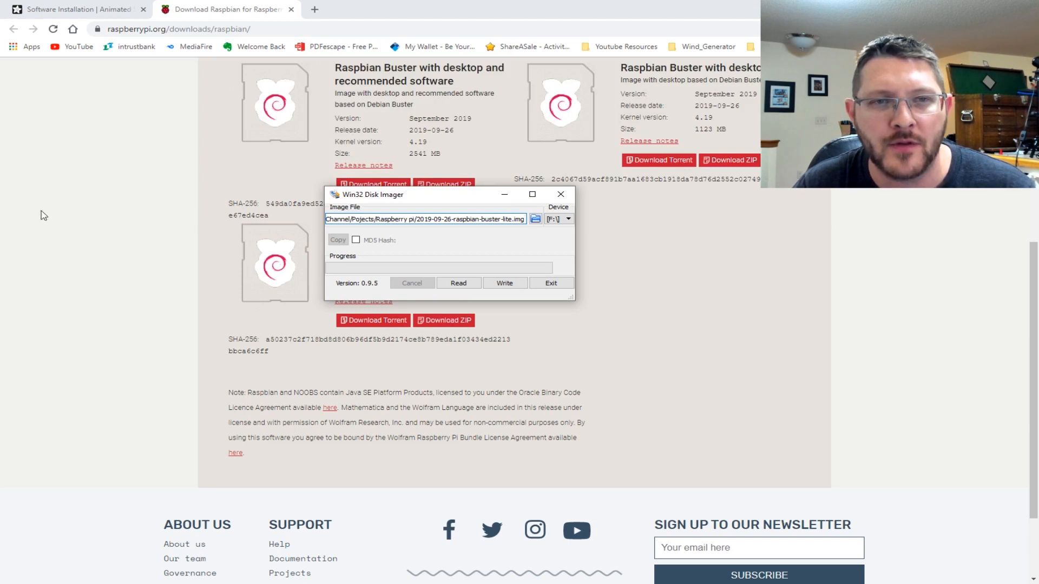
drag(372, 194, 289, 159)
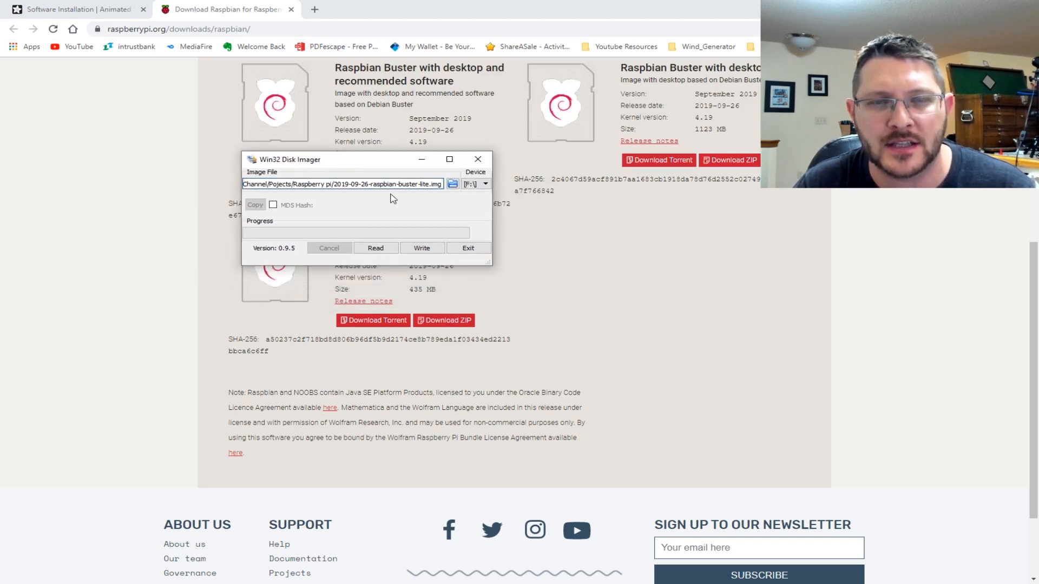
click(421, 248)
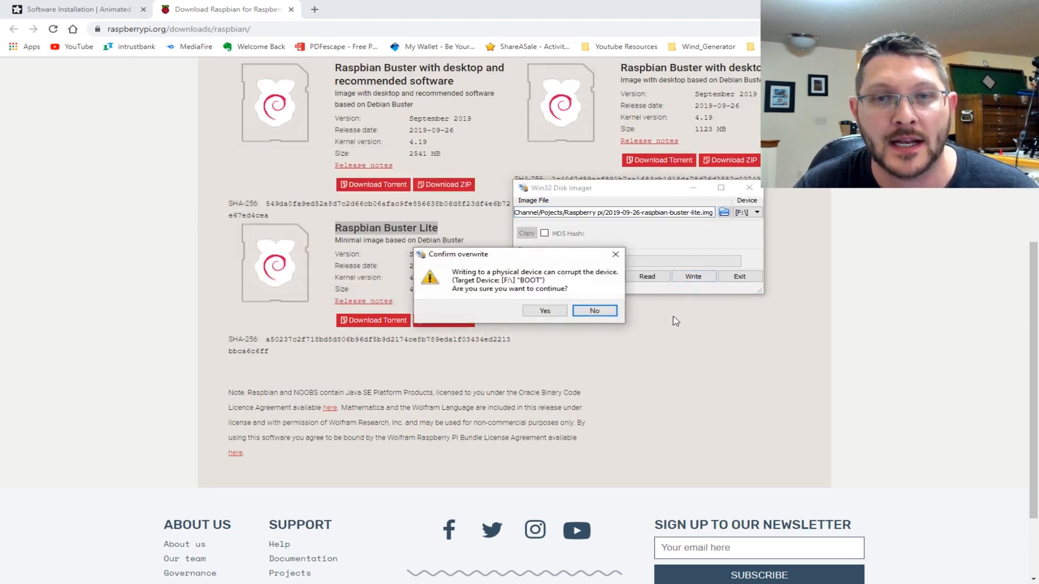
click(544, 310)
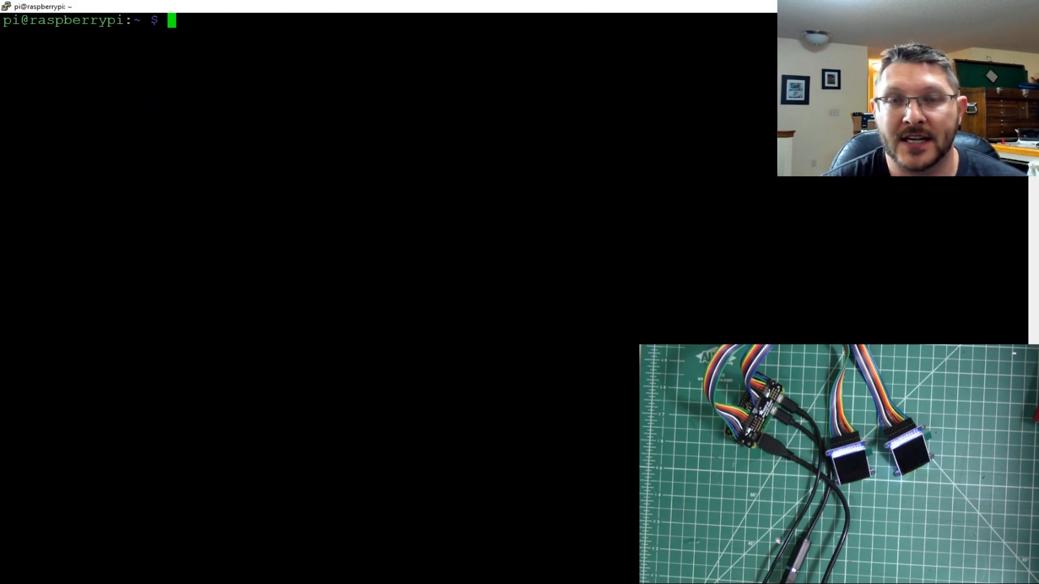
Run raspi-config, check wlan0 address 192.168.1.77 with ifconfig, then reopen raspi-config
text(sudo)
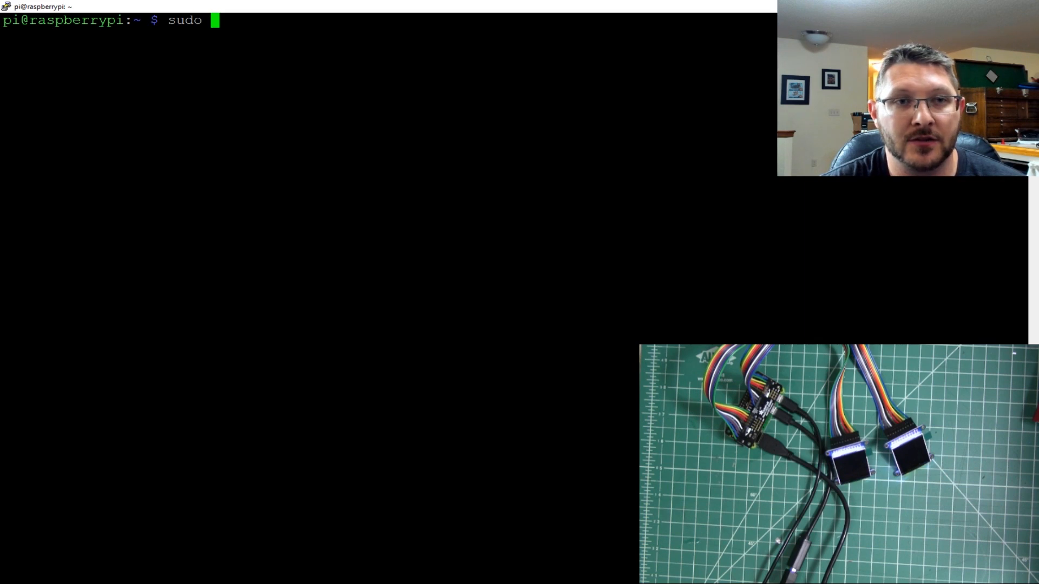
text(raspi-)
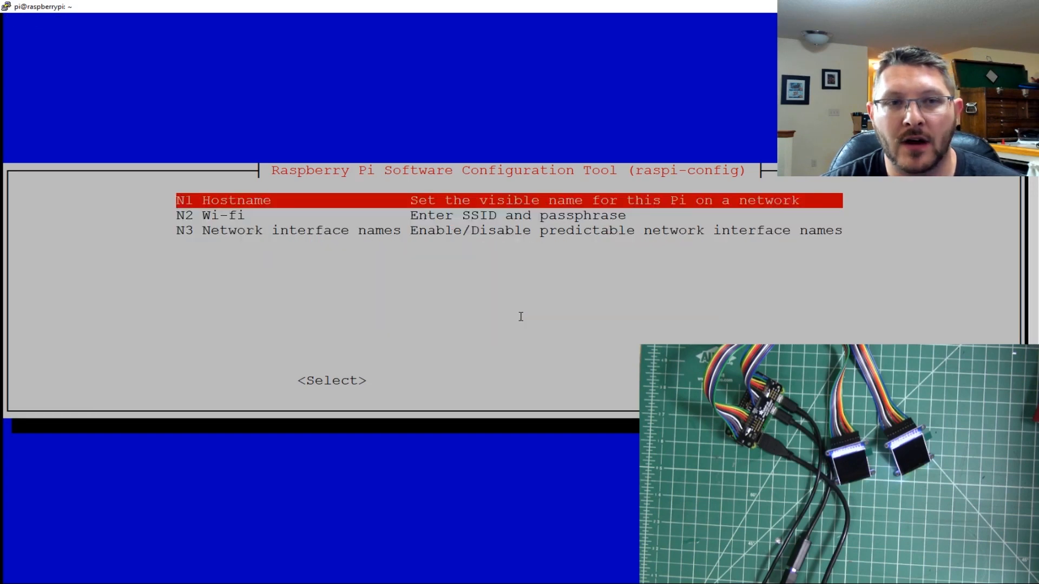
key(Down)
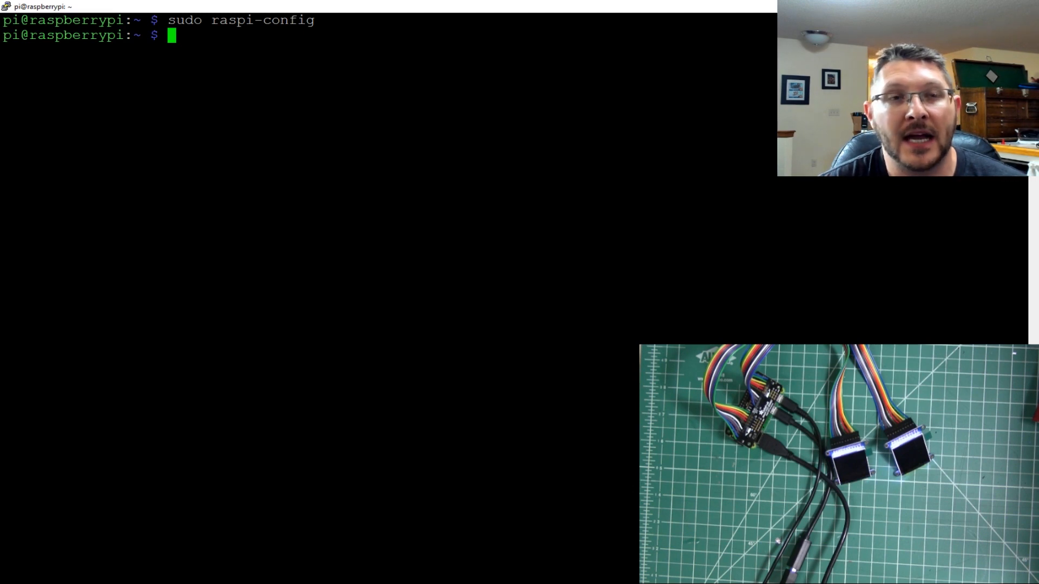
text(ifconfig)
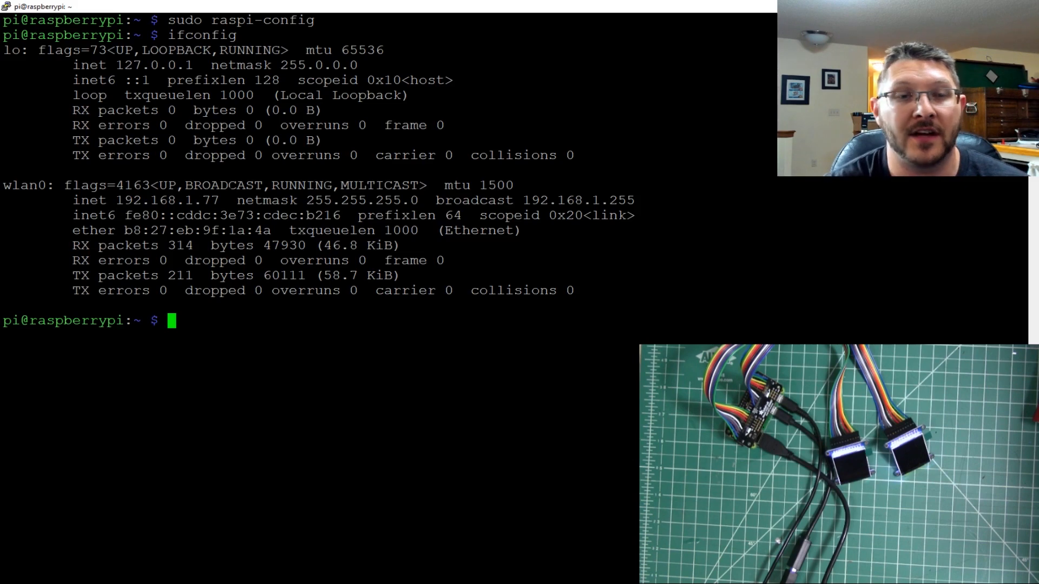
text(ifconfig)
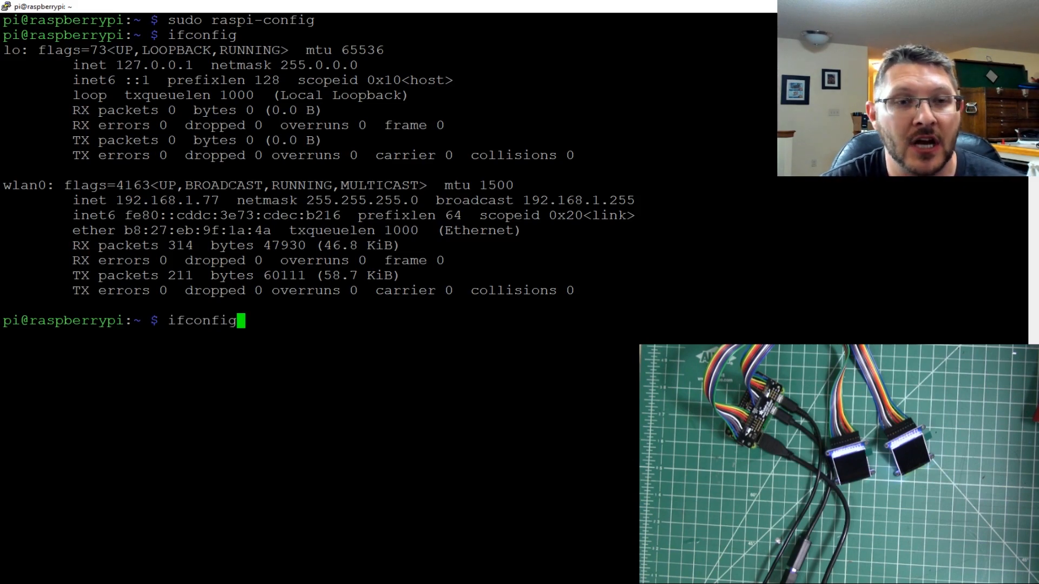
text(sudo raspi-config)
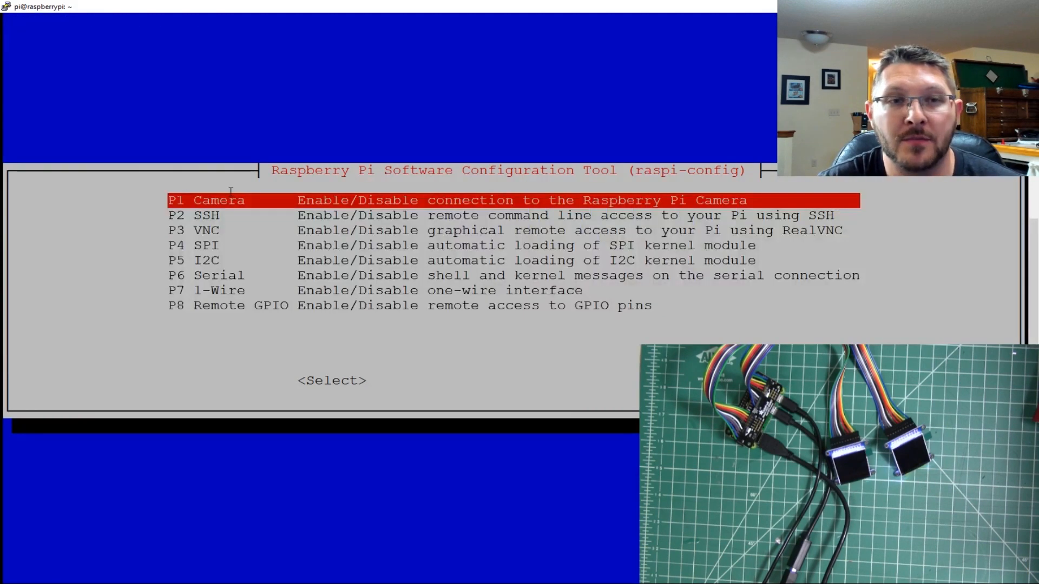
Choose the needed interface setting in raspi-config's Interfacing Options
key(Down)
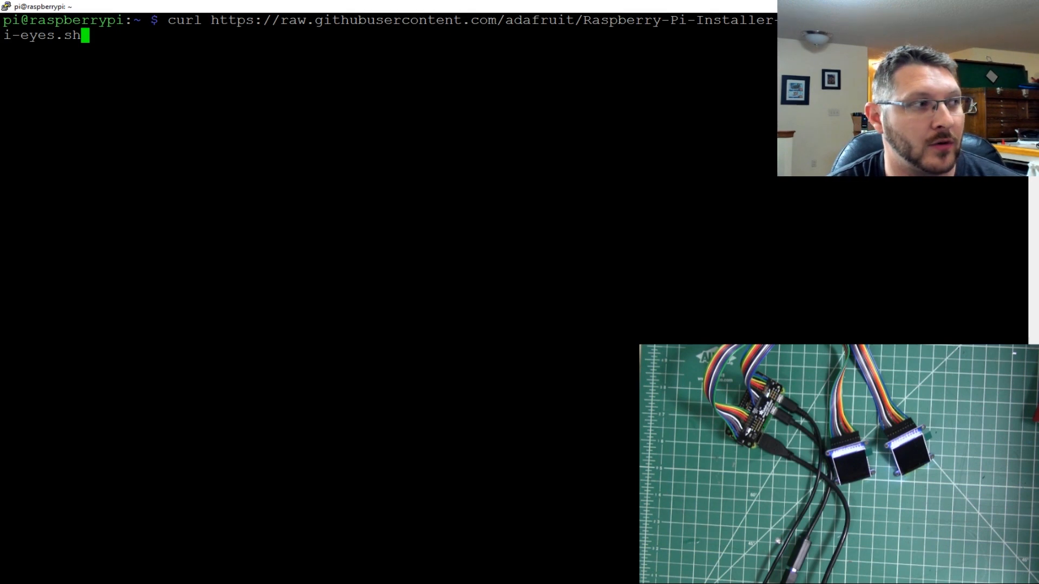
List files with ll to confirm pi-eyes.sh, then run sudo bash pi-eyes.sh
text(ll)
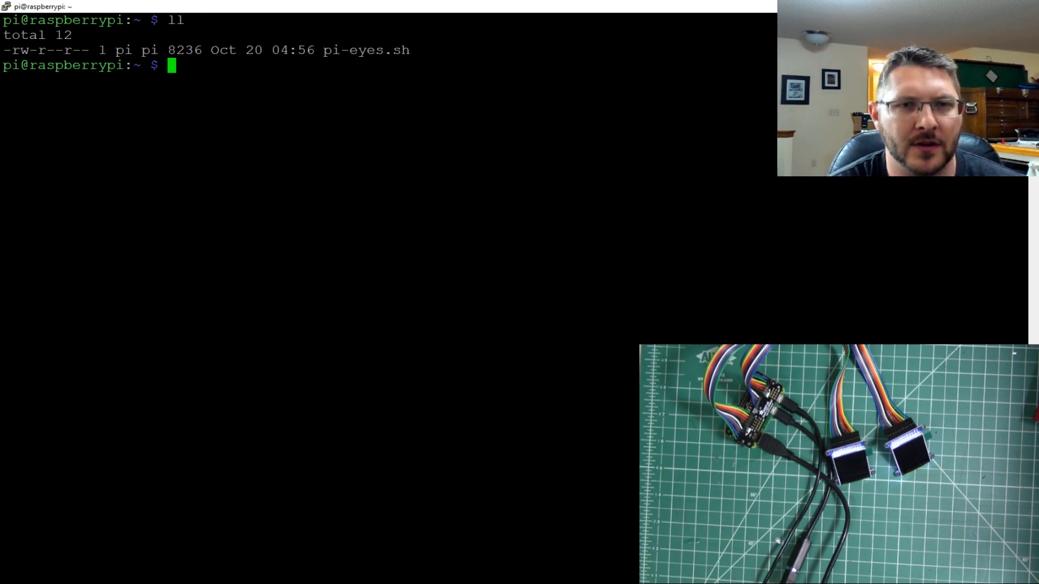
text(sudo)
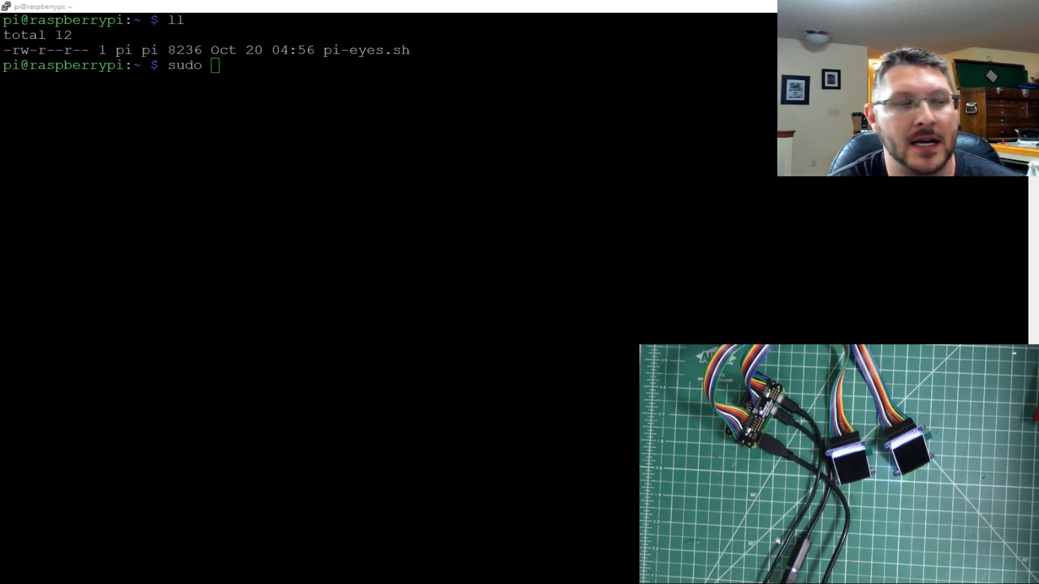
text(bash pi-)
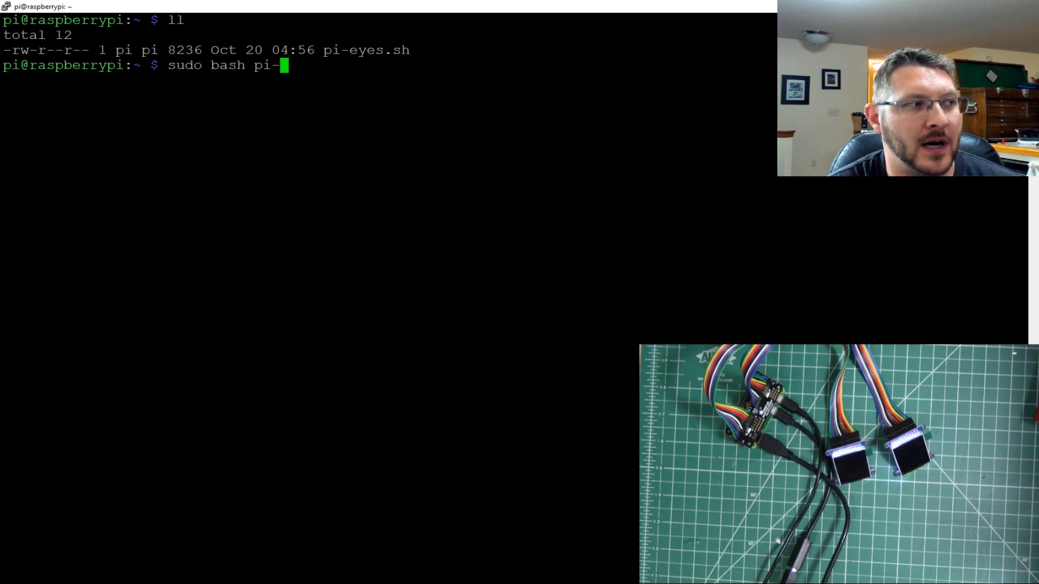
text(eyes.sh)
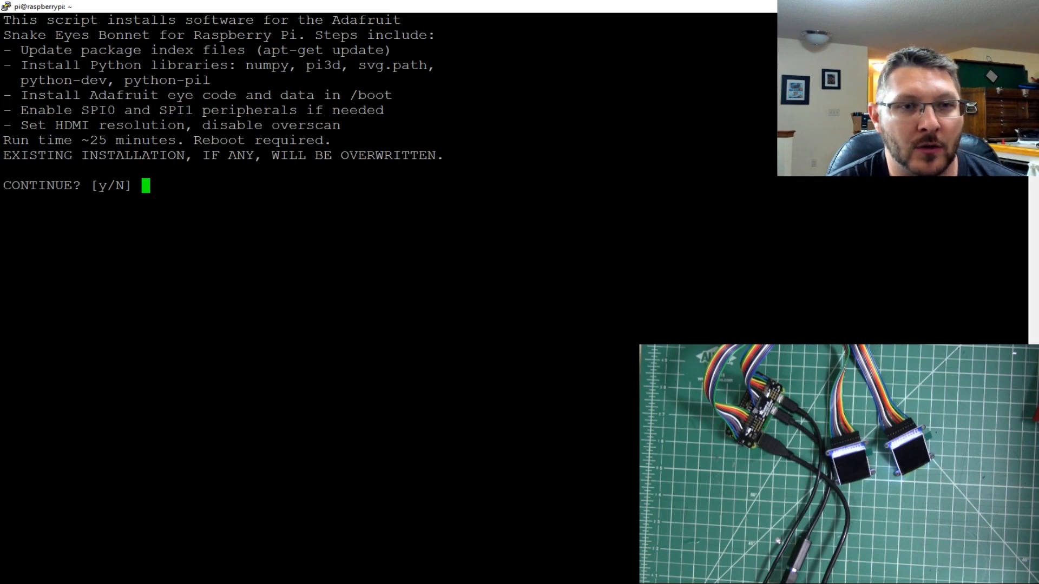
Answer the installer: y, 3 (IPS 240x240), y, GPIO pin 0, n, y, y to proceed
text(y)
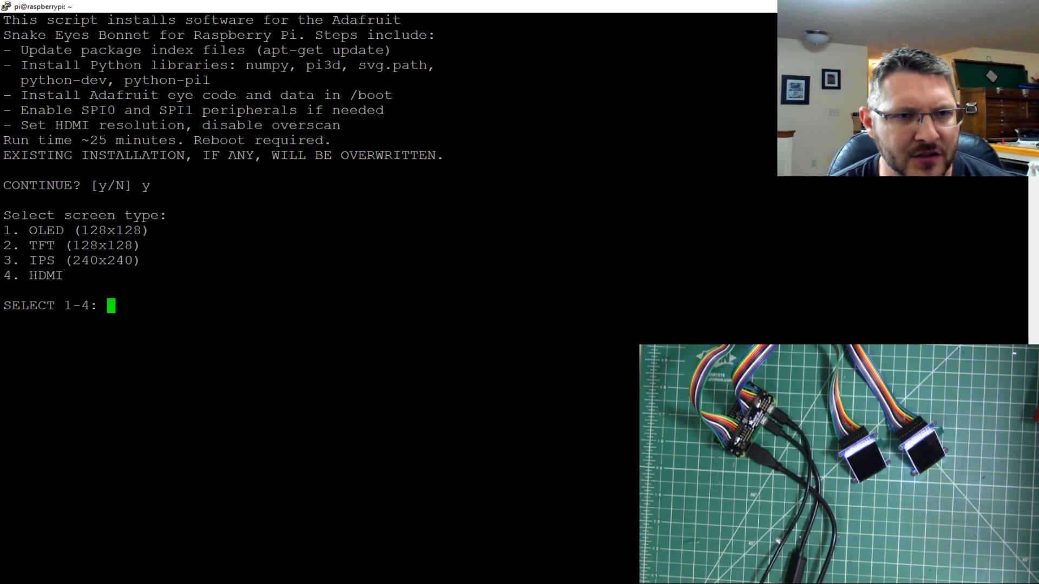
text(3)
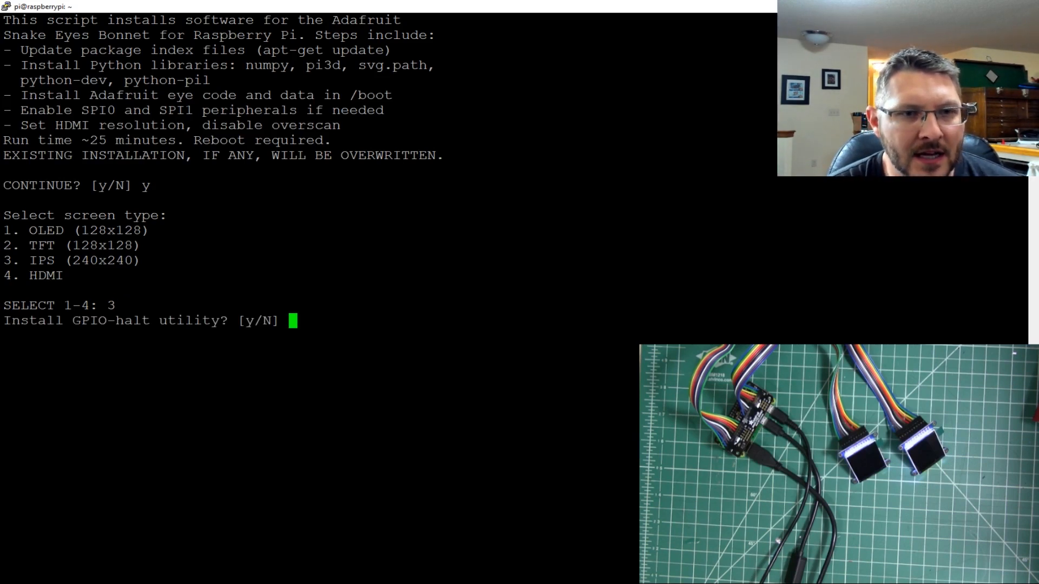
text(y)
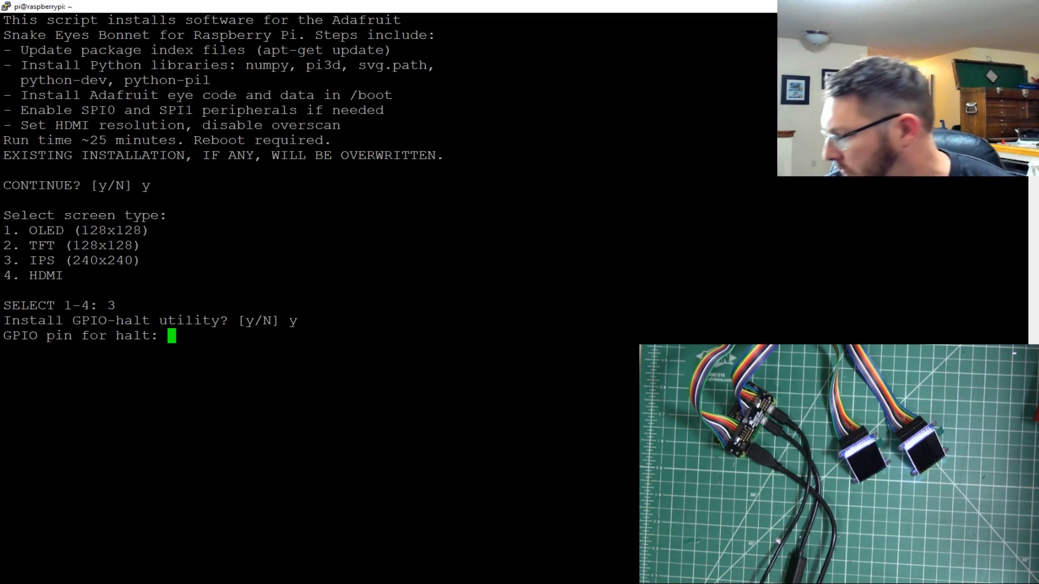
text(0)
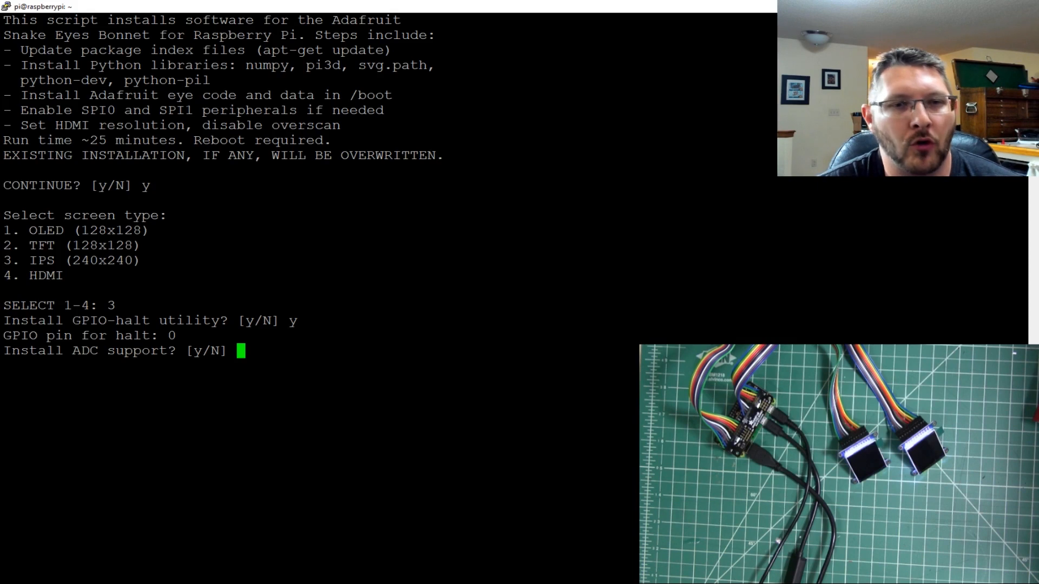
text(n)
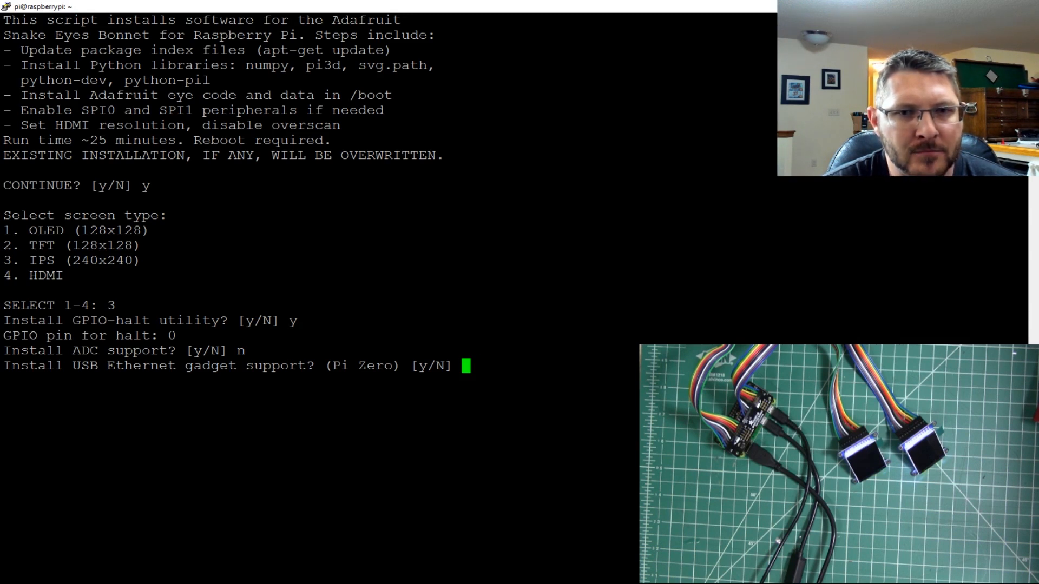
text(y)
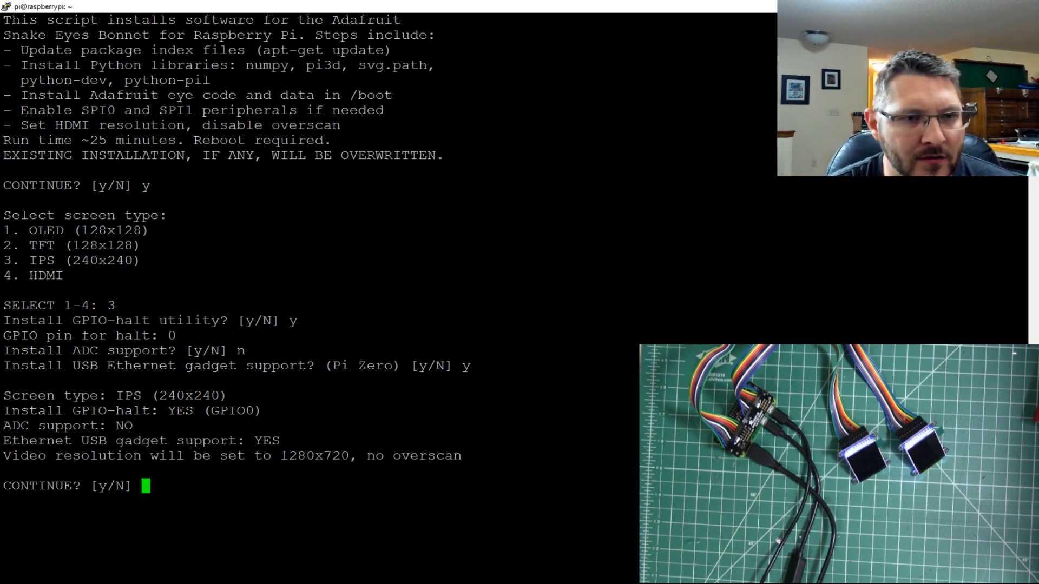
text(y)
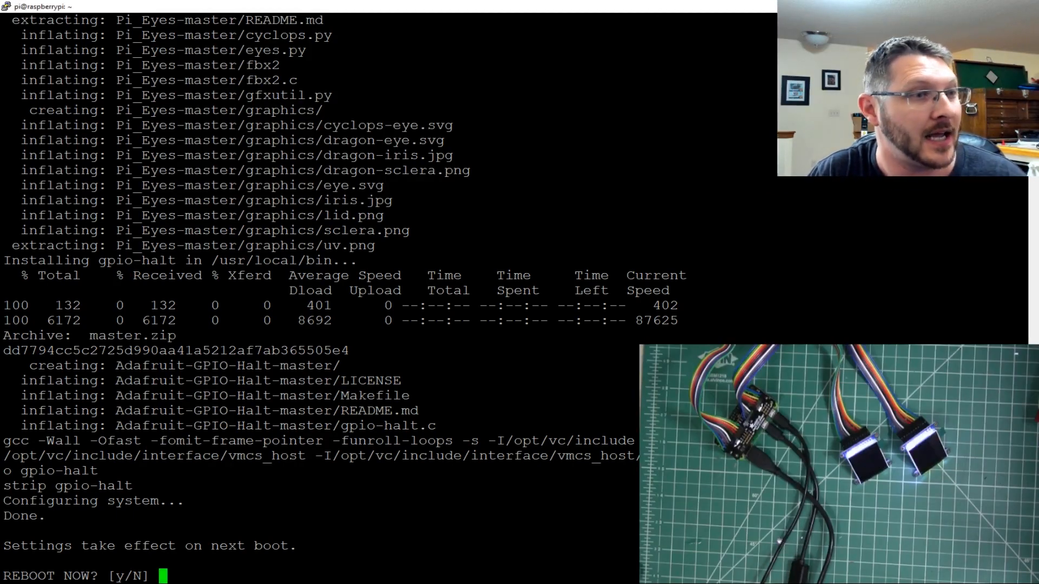
Answer y to REBOOT NOW and dismiss the PuTTY lost-connection error
text(y)
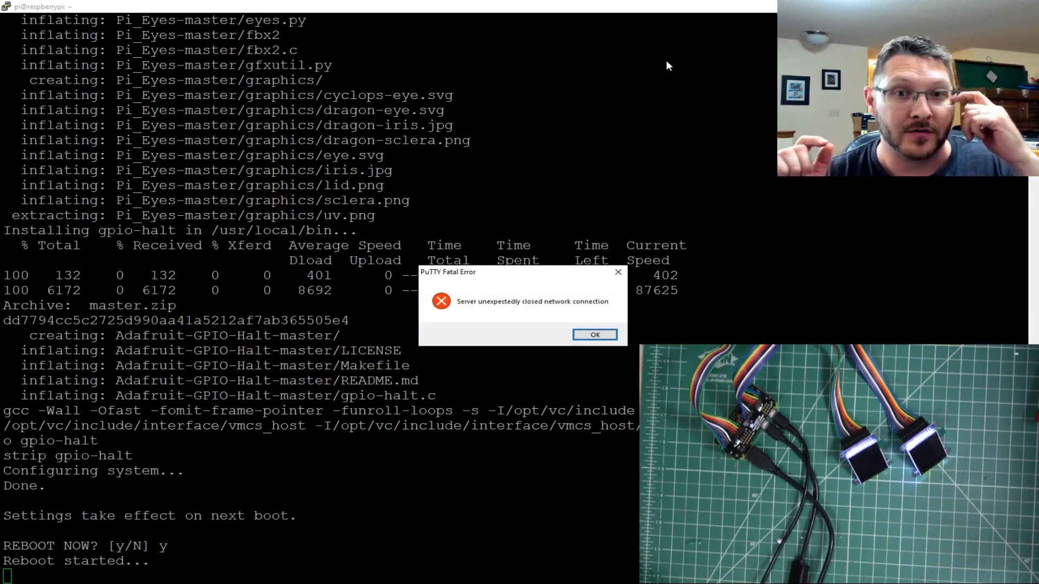
click(594, 335)
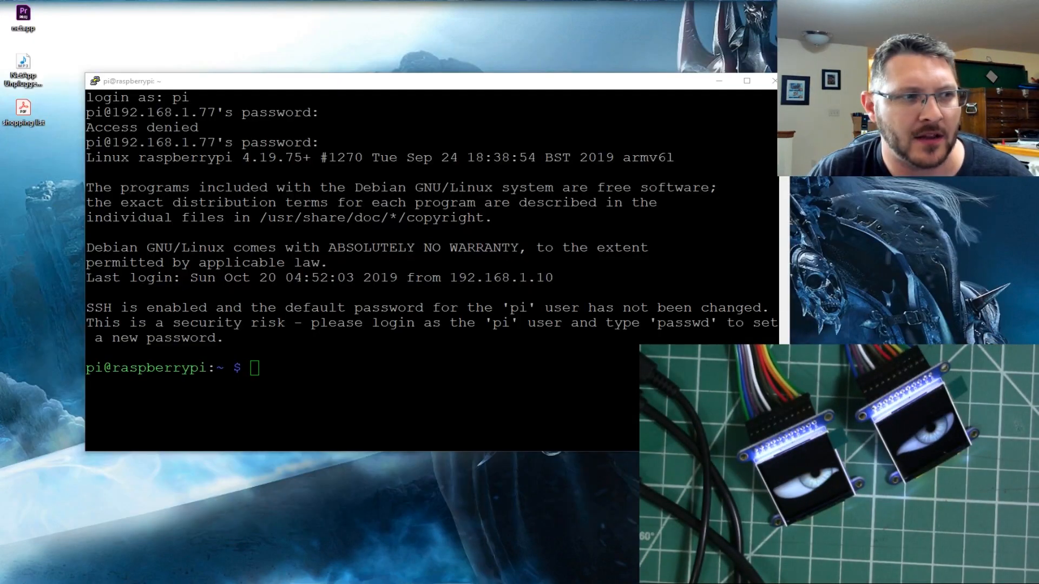
Maximise the terminal, cd /, and run sudo killall fbx2
click(745, 80)
text(ll)
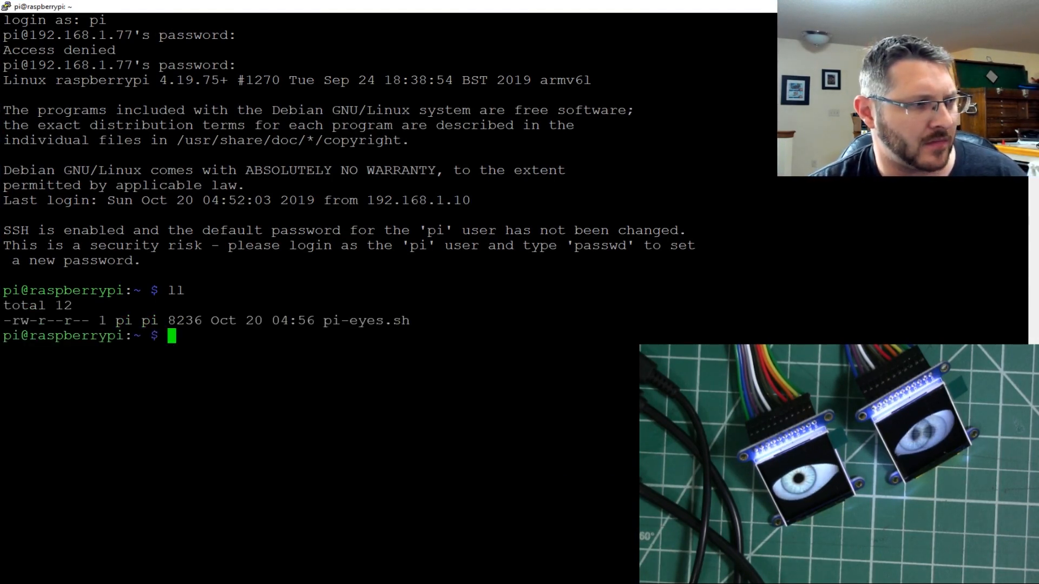
text(cd /)
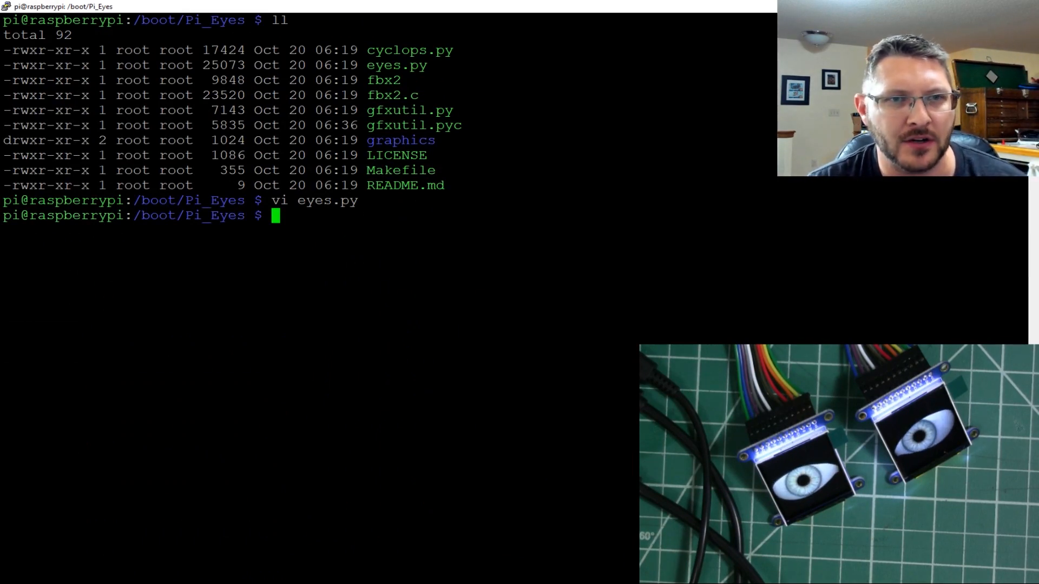
text(s)
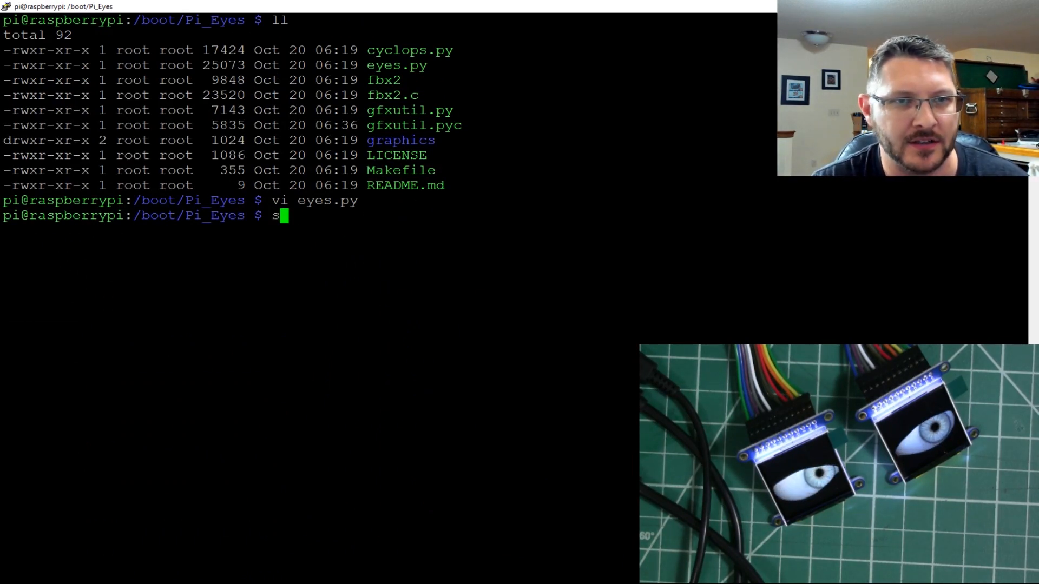
text(udo killall fbx2)
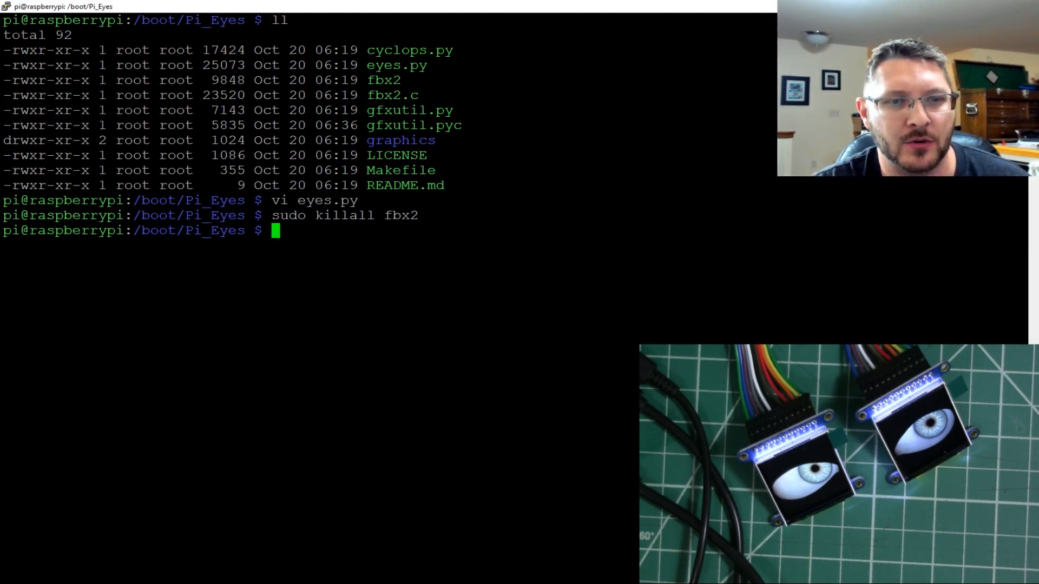
Relaunch sudo ./fbx2 with the TFT option and a custom -b bitrate
text(sudo ./)
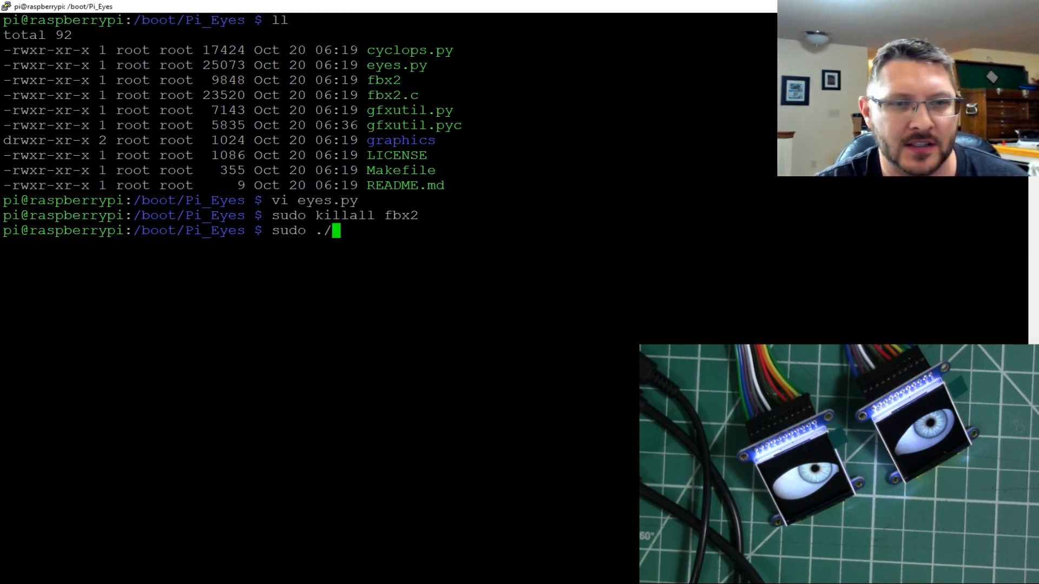
text(fbx2 -t -)
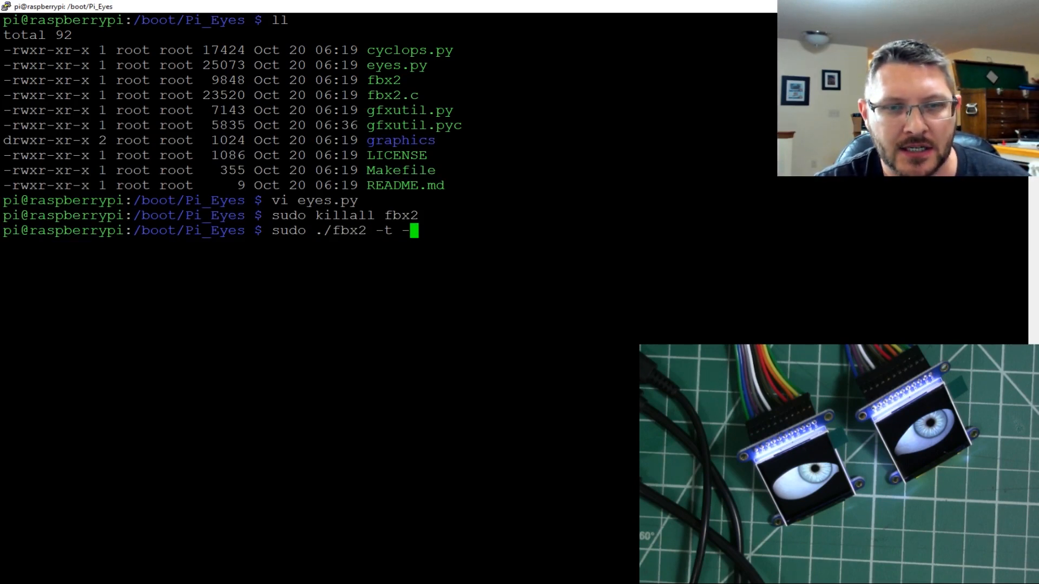
text(b 1)
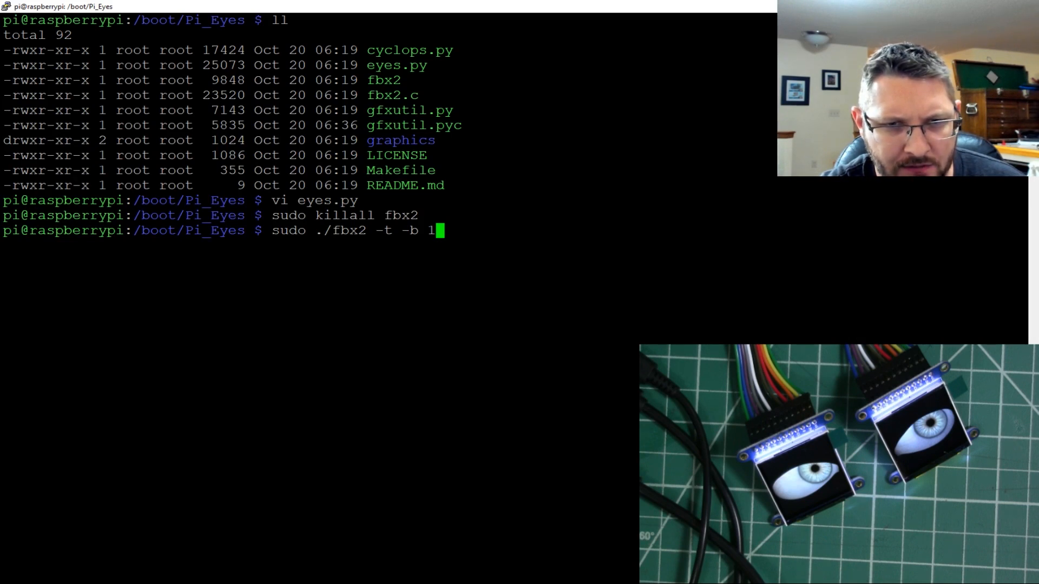
text(00)
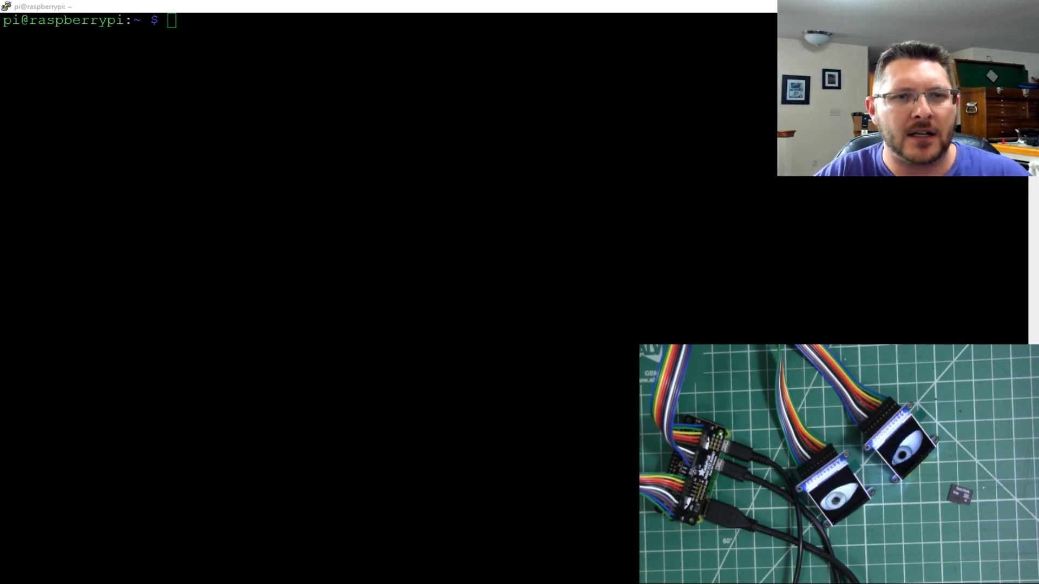
cd /boot/Pi_Eyes/ and run sudo killall fbx2
text(cd /)
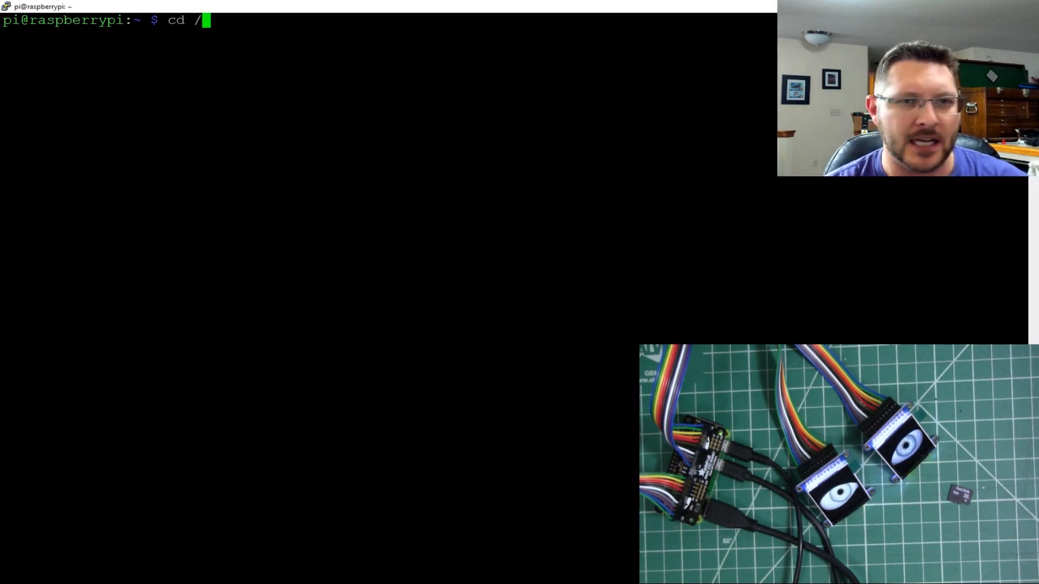
text(boot/Pi_Eyes/)
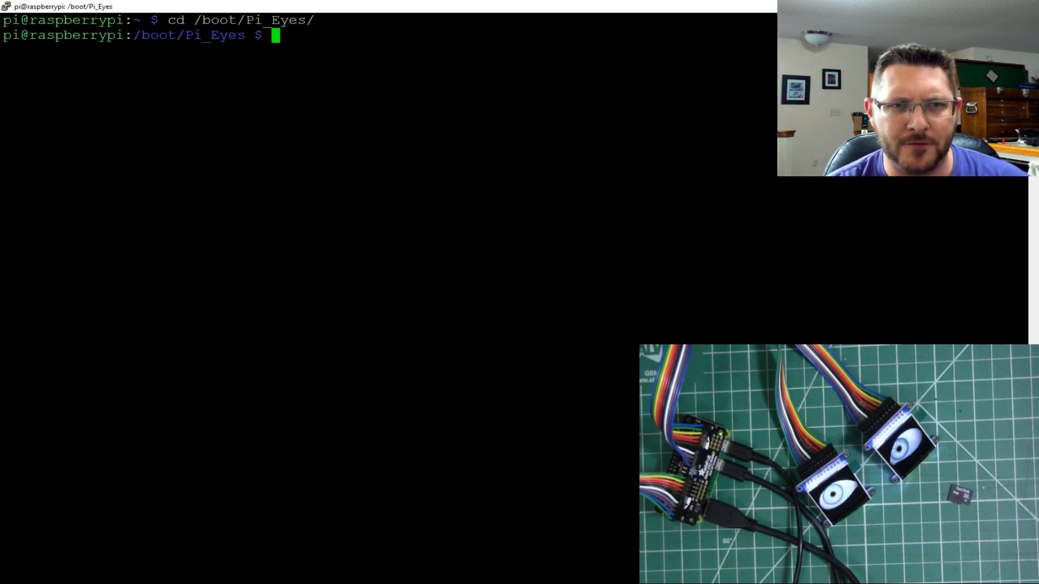
text(sudo kil)
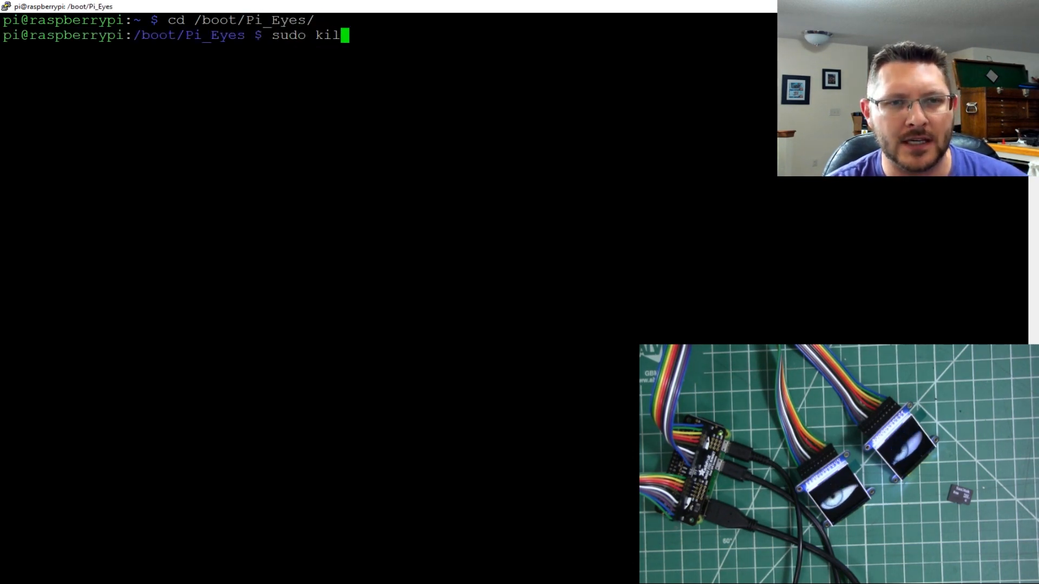
text(lall fbx2)
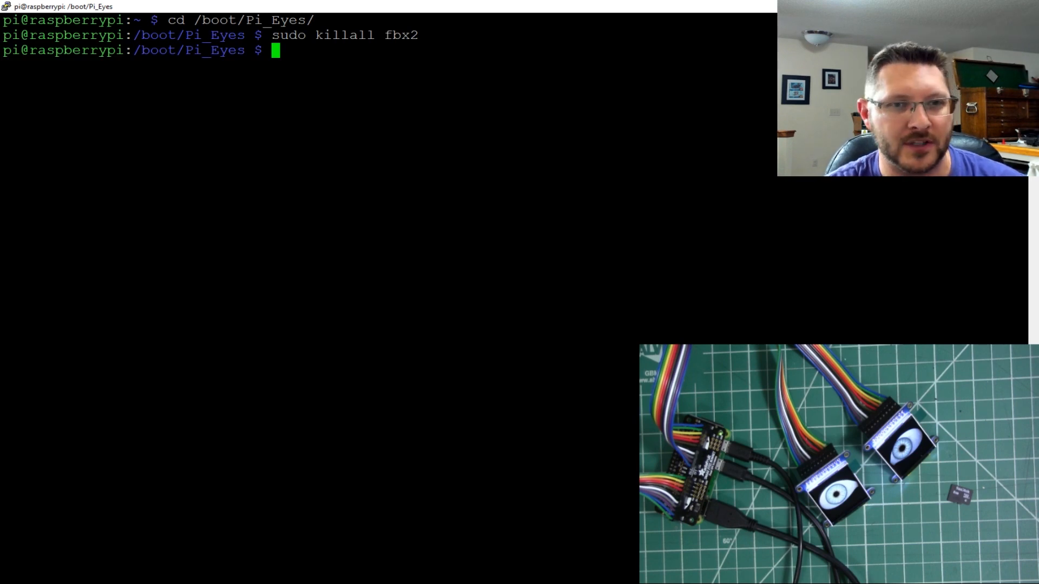
Run sudo ./fbx2 -i -b 96000000 for the IPS displays
text(sudo)
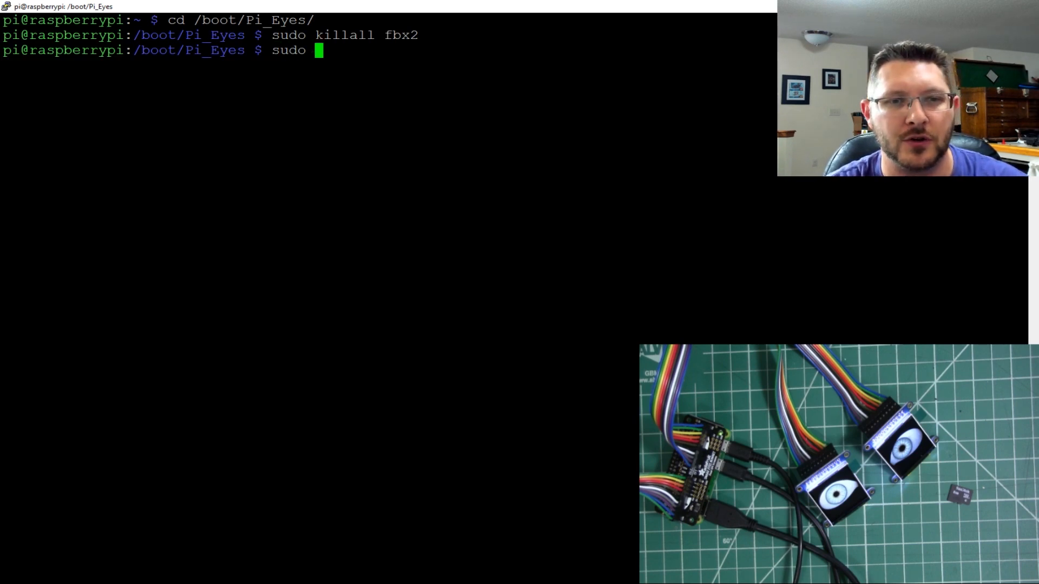
text(./fbx2)
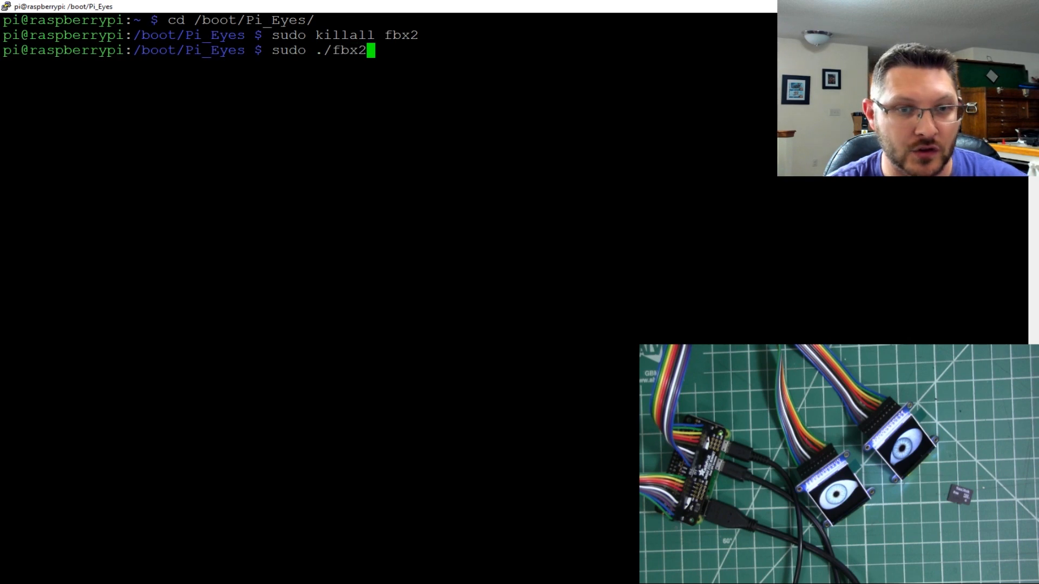
text(-i)
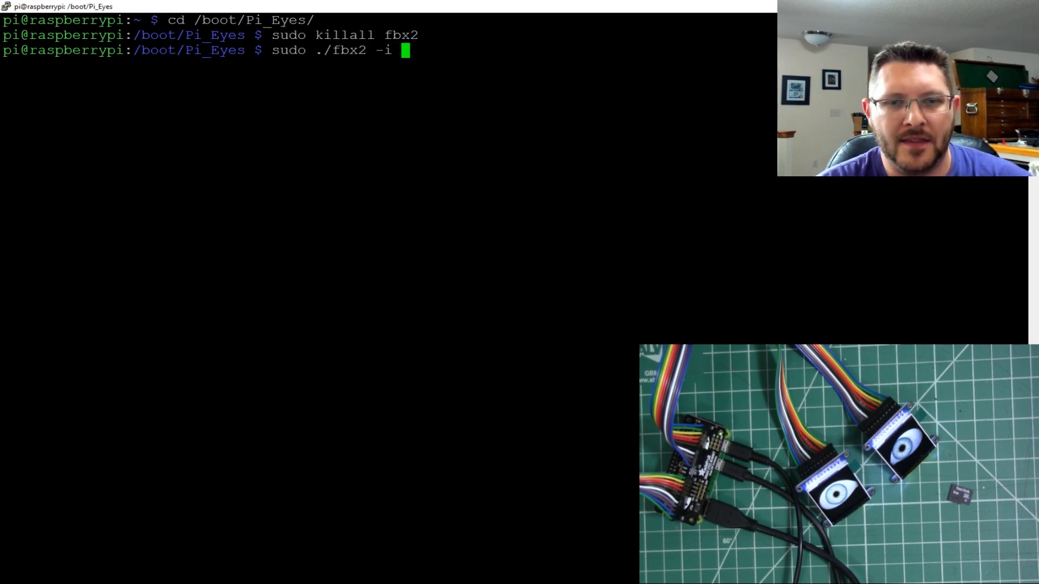
text(-b)
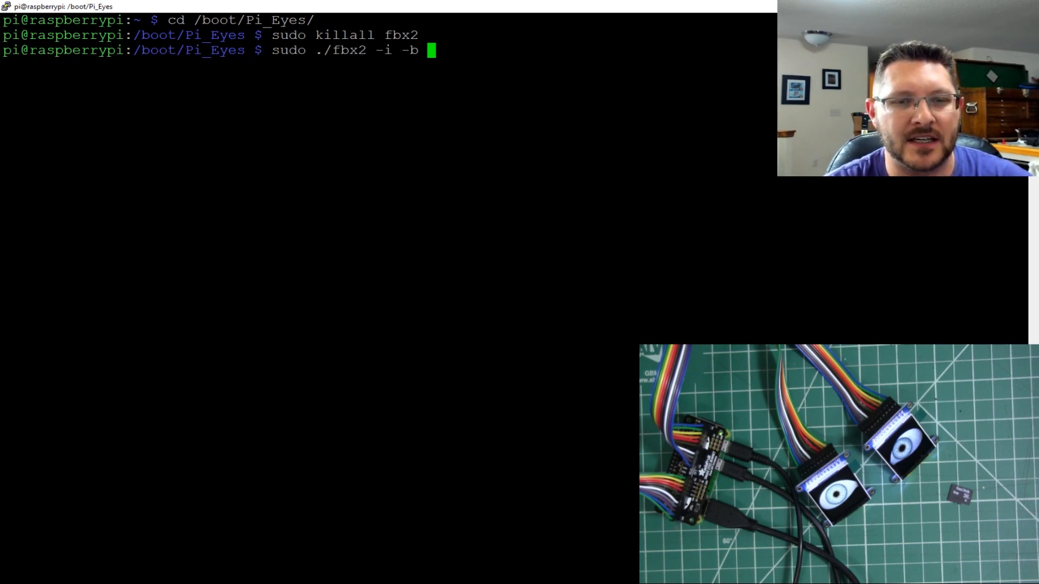
text(960000)
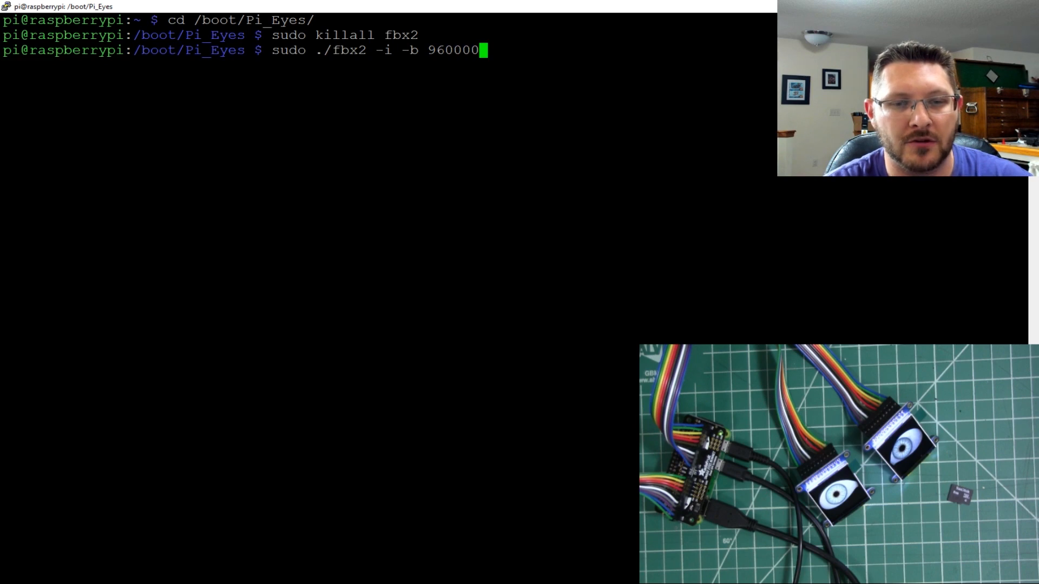
text(00)
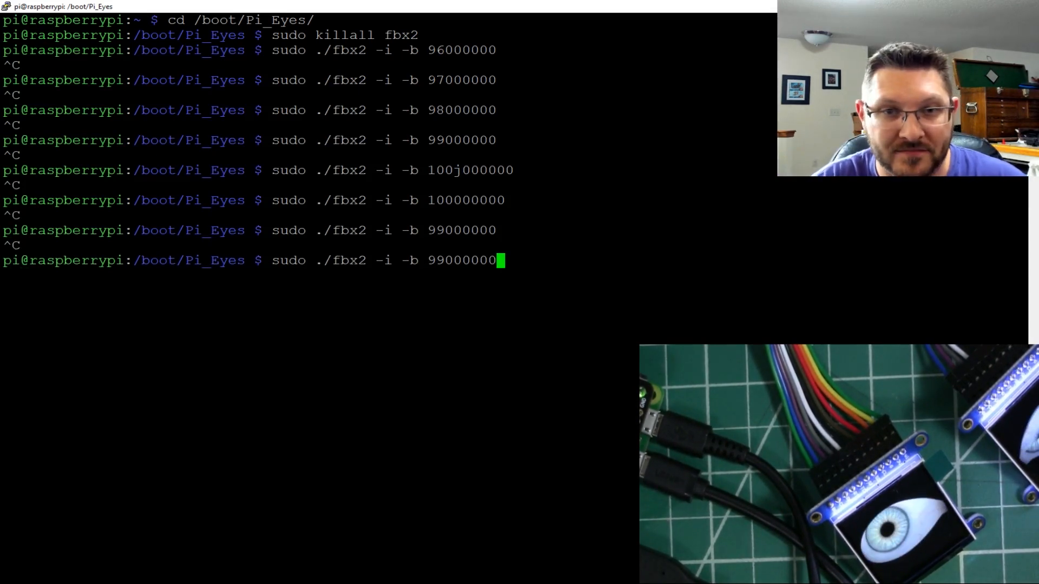
Rerun fbx2 -i with bitrate 99999999, then stop it with Ctrl+C
key(BackSpace)
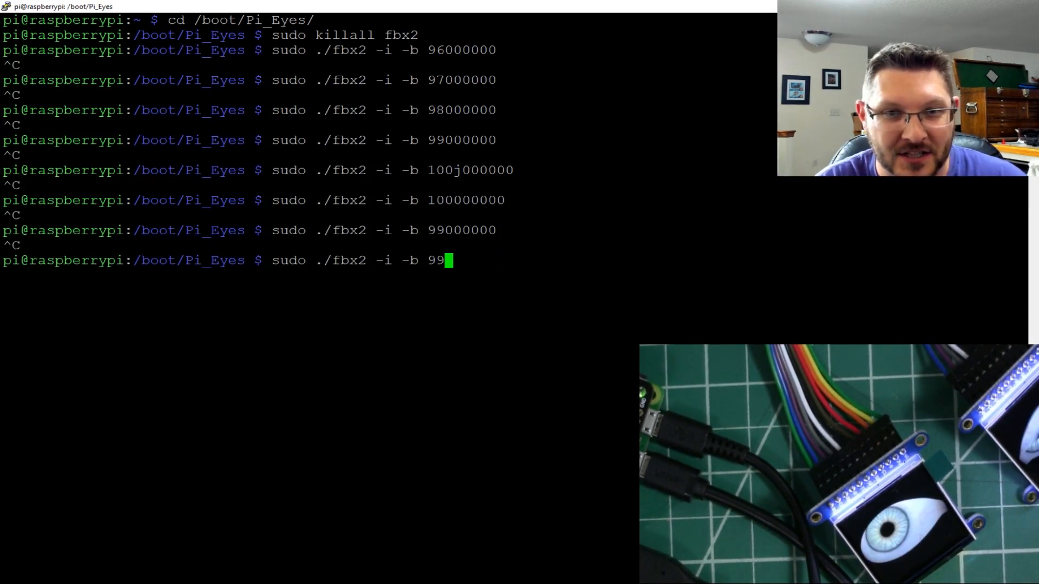
text(9999)
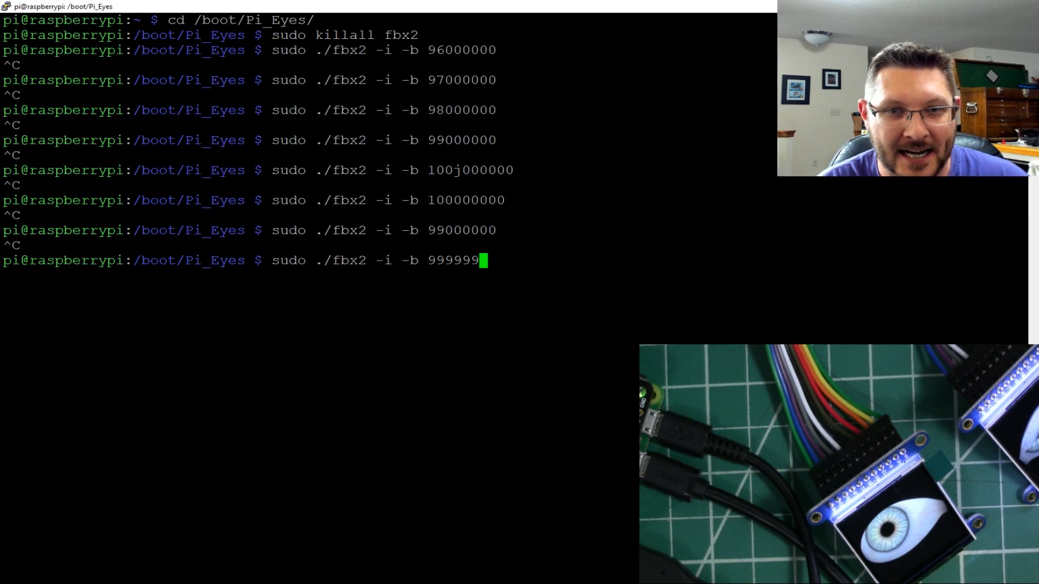
text(99)
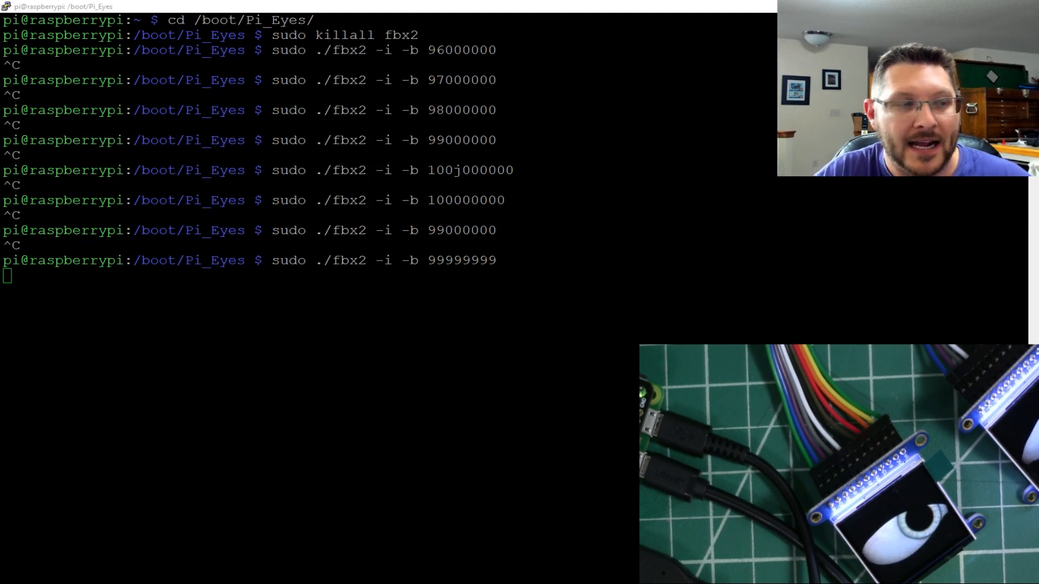
key(ctrl+c)
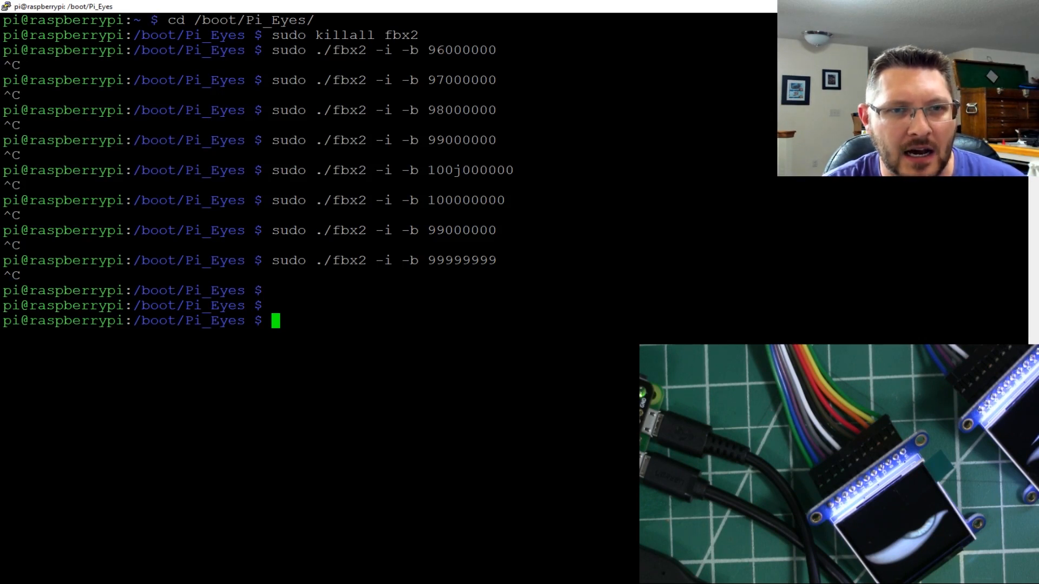
cd /etc and edit rc.local with sudo vi
text(cd /etc)
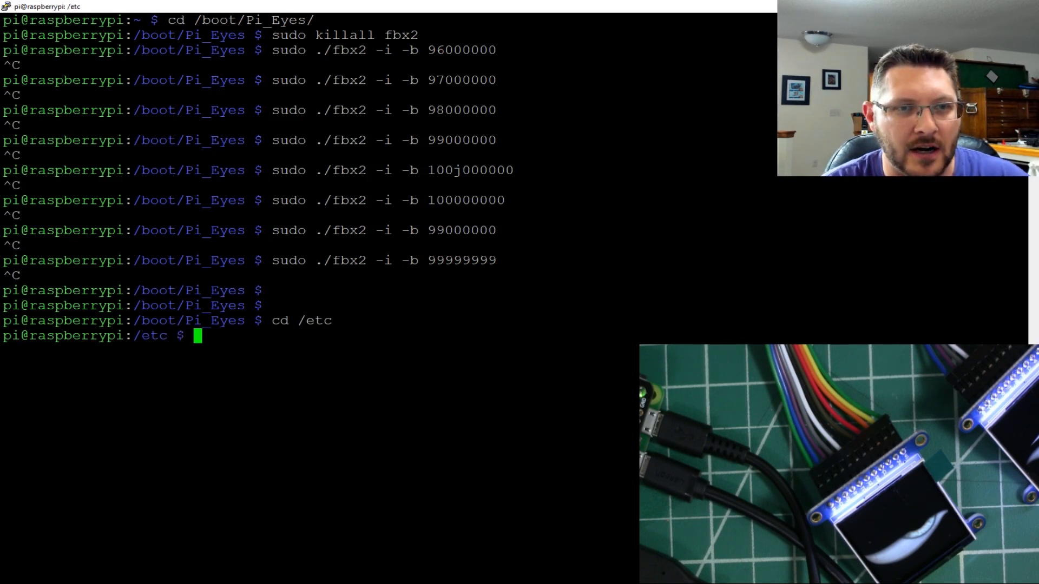
text(sudo vi)
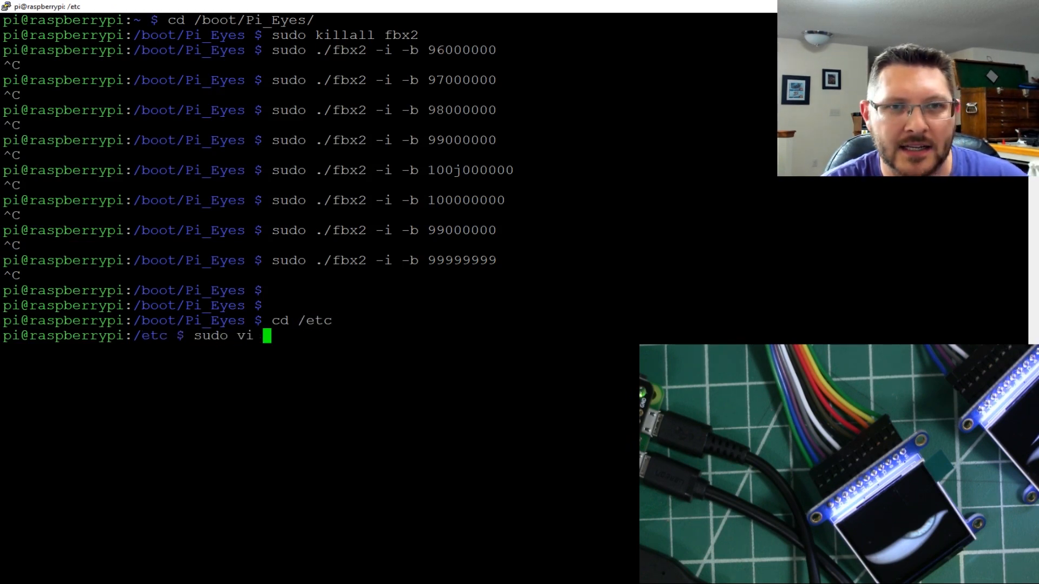
text(rc.local)
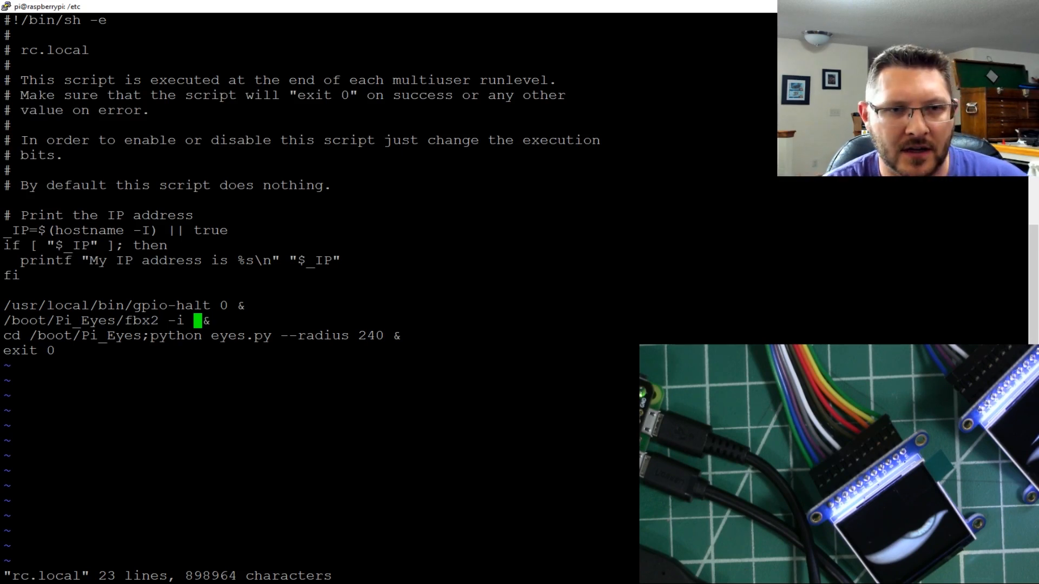
Add -b 99999999 after -i on the /boot/Pi_Eyes/fbx2 startup line
text(-b)
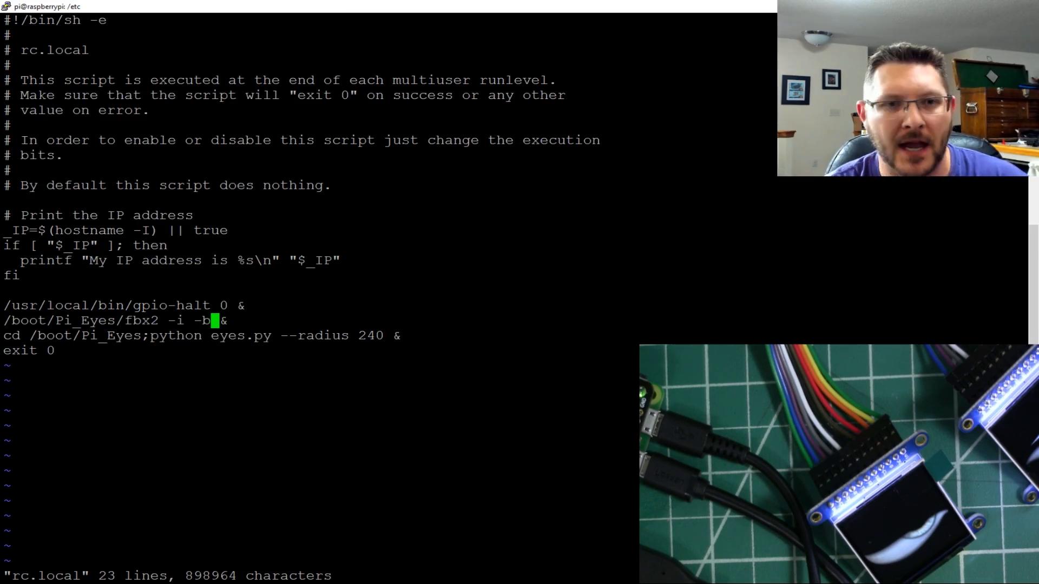
text(9)
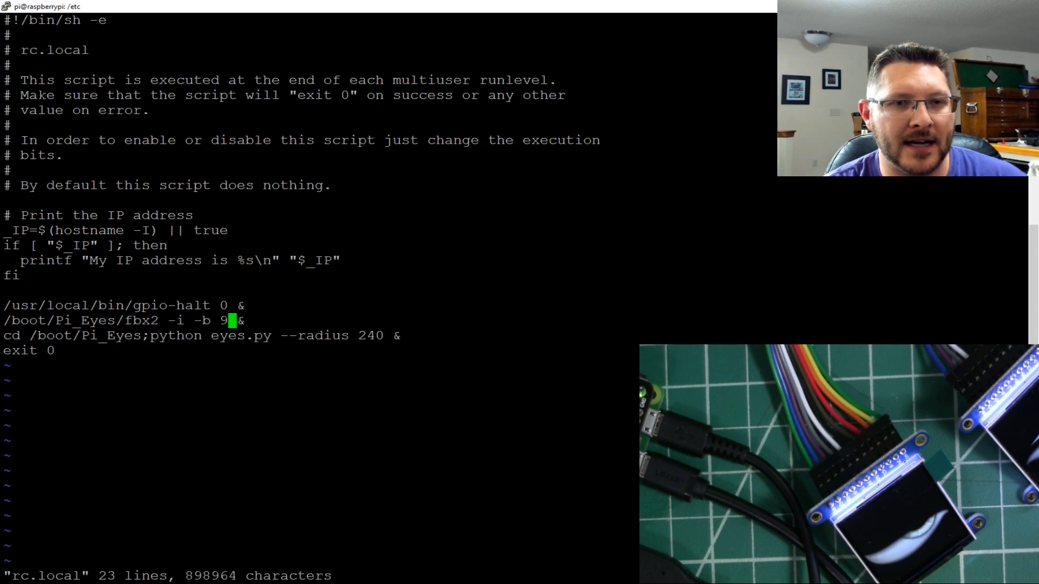
text(999999)
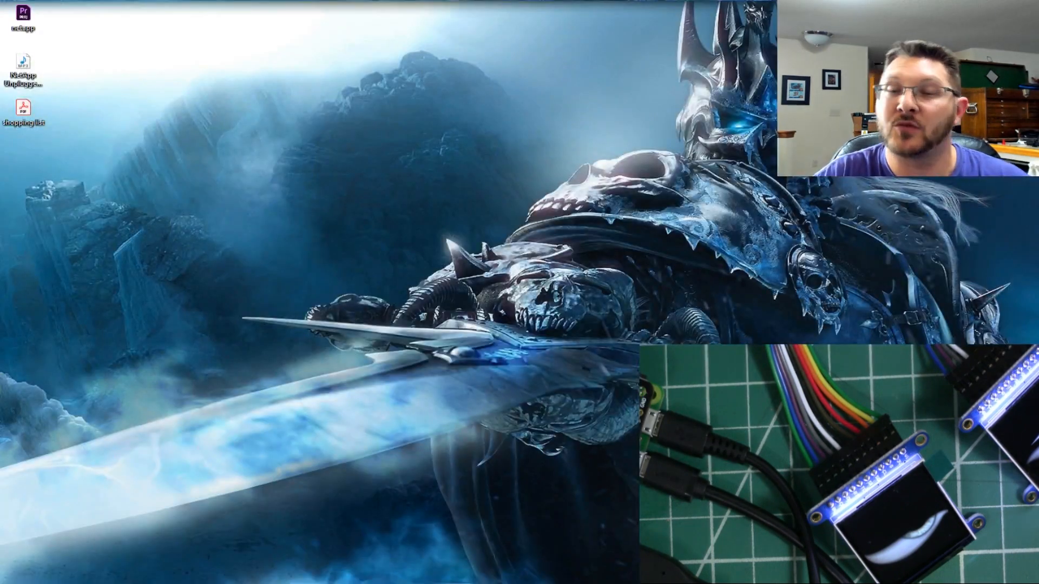
mouse_move(759, 300)
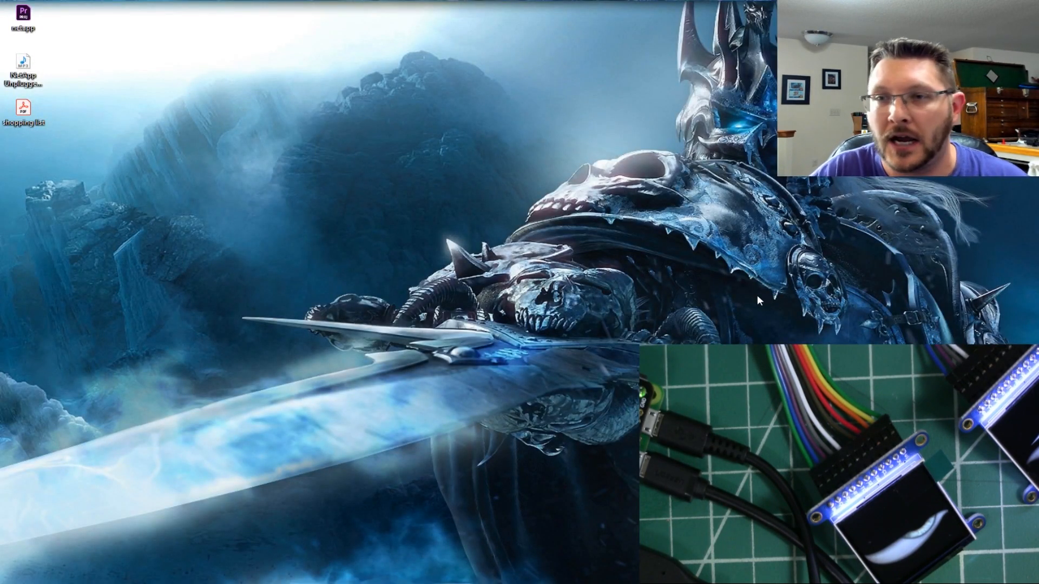
mouse_move(788, 317)
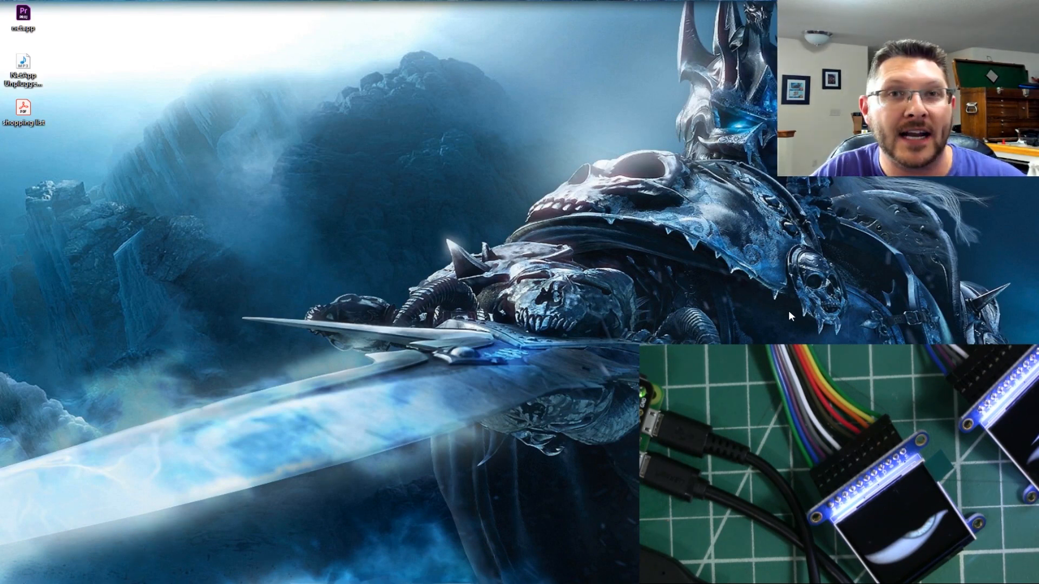